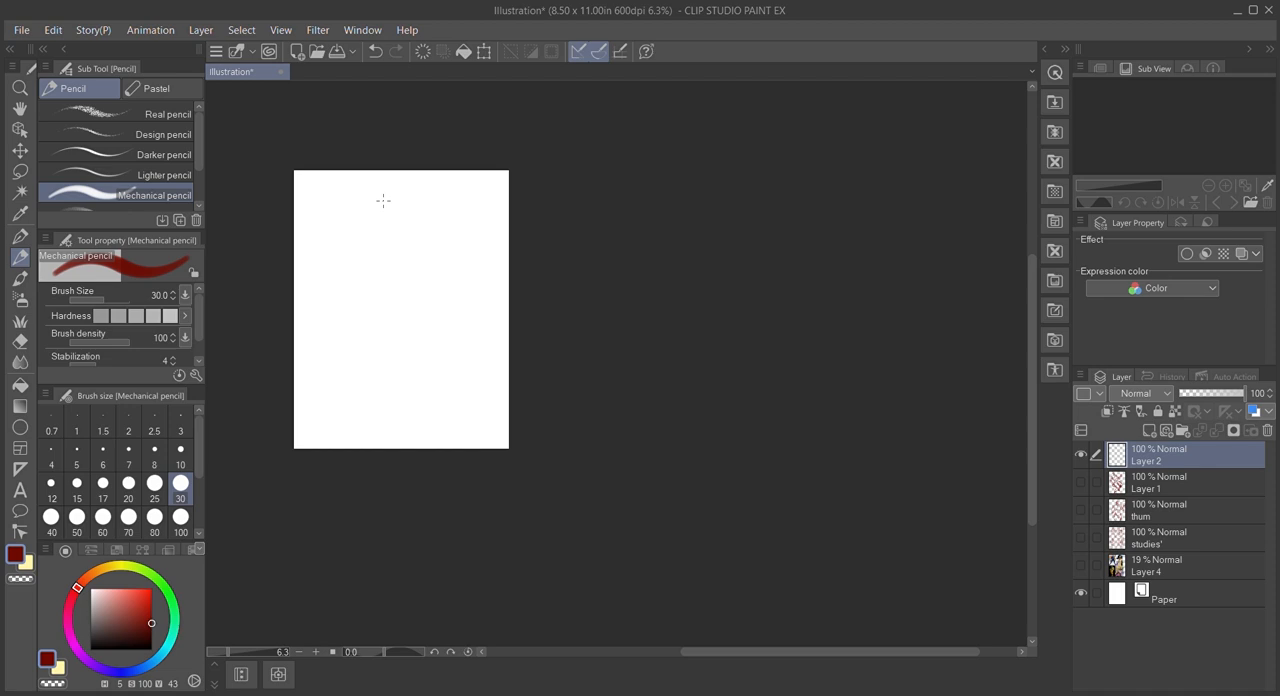
Draw the first dark navy stroke near the head over the 13% opacity sketch.
{"action": "left_click_drag", "start_coordinate": [380, 200], "coordinate": [420, 430]}
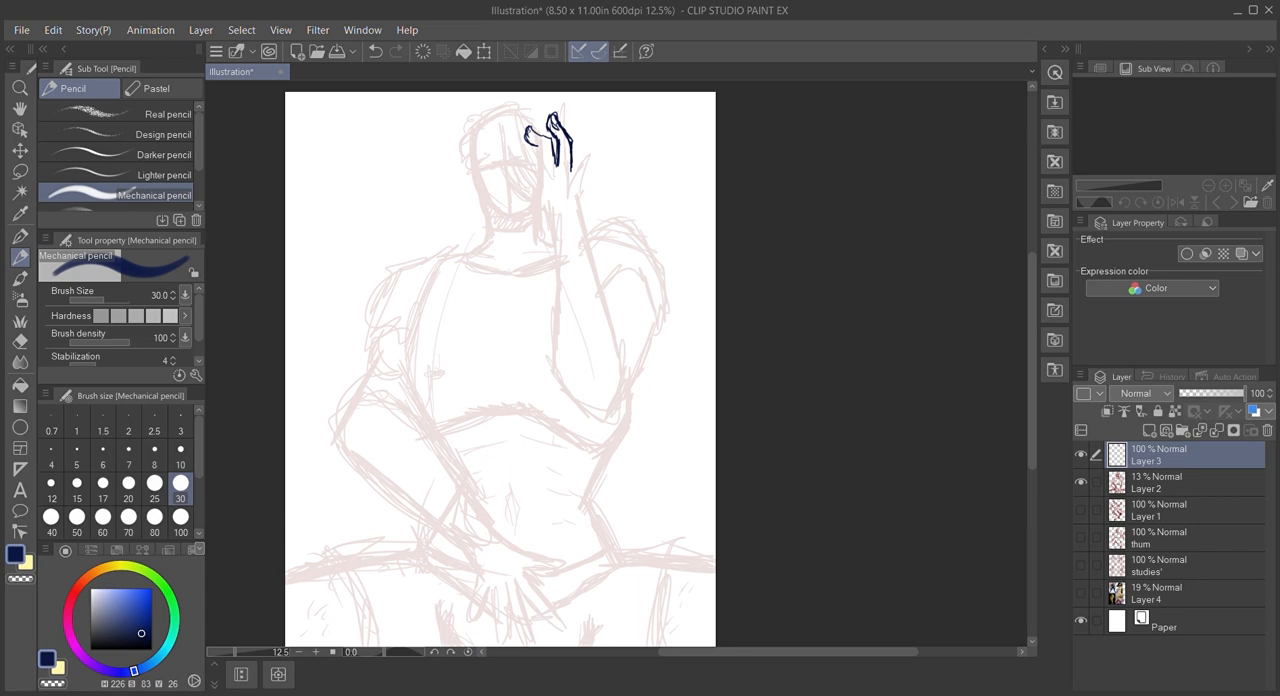
Trace the raised hand, fingers, forearm and shoulder in dark navy on Layer 3.
{"action": "left_click_drag", "start_coordinate": [550, 150], "coordinate": [590, 410]}
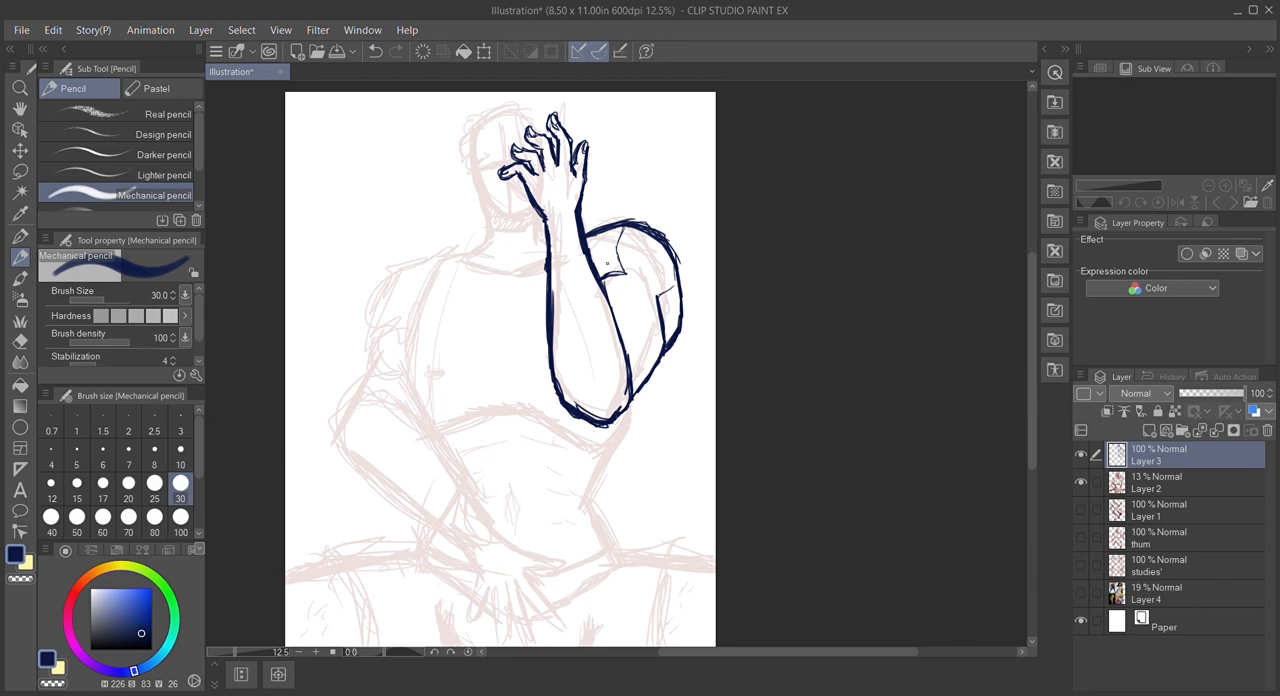